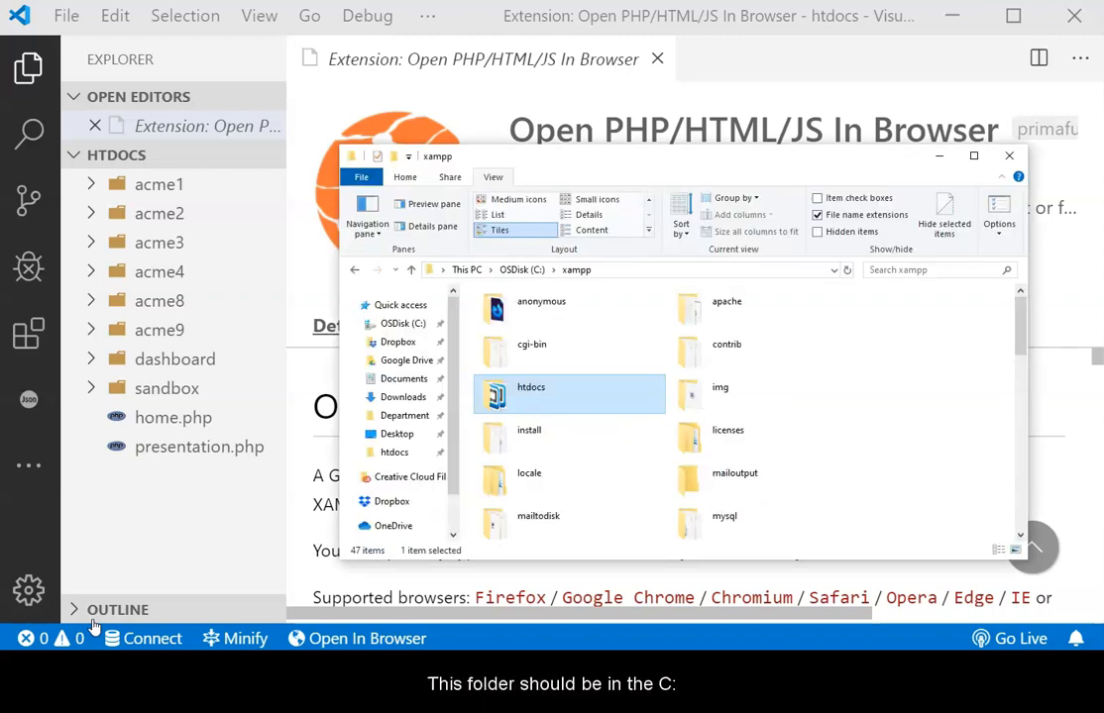
mouse_move(551, 387)
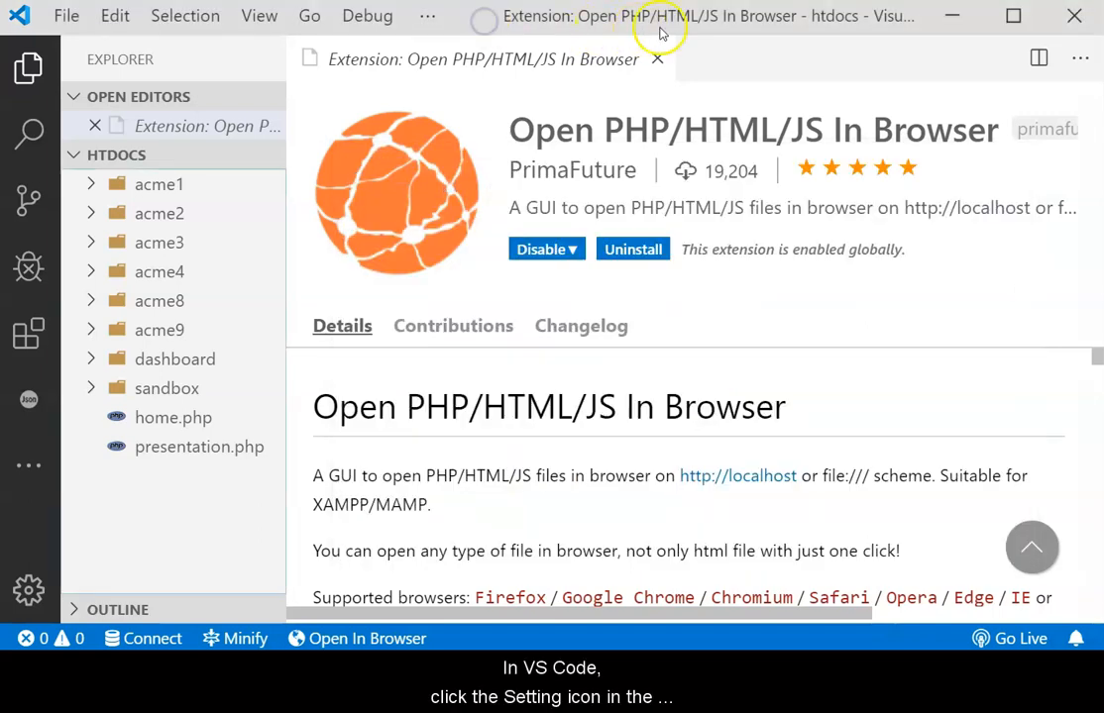
Close the extension details and bring up the Settings editor from the gear menu
left_click(658, 59)
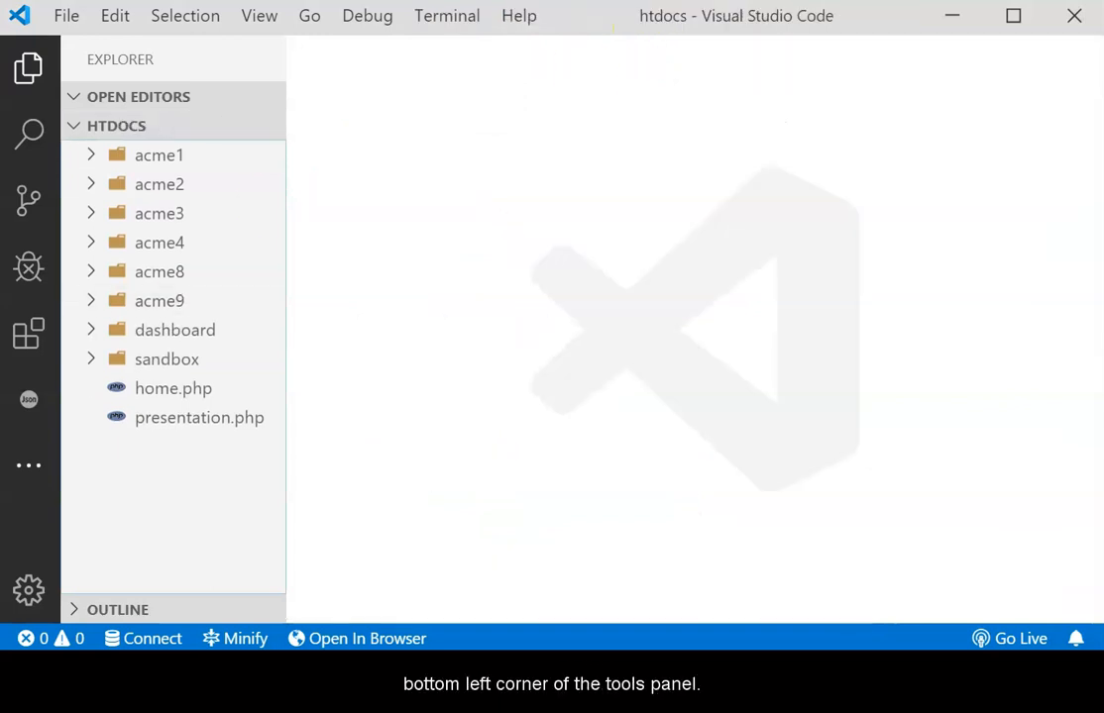
left_click(28, 590)
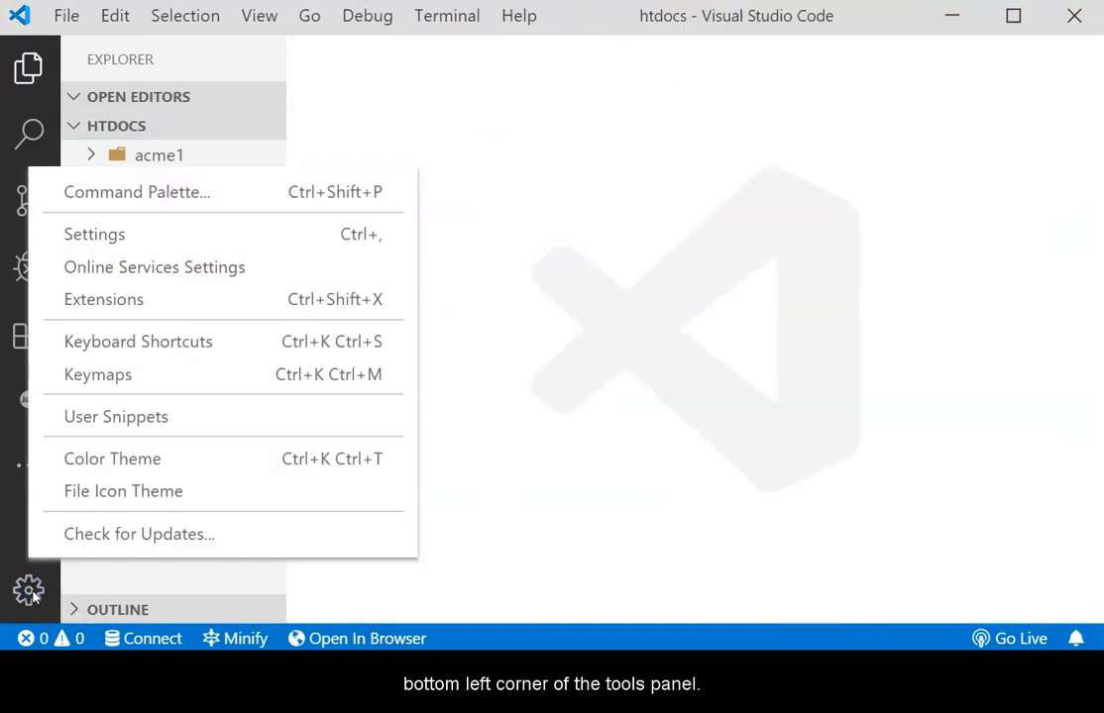
mouse_move(83, 321)
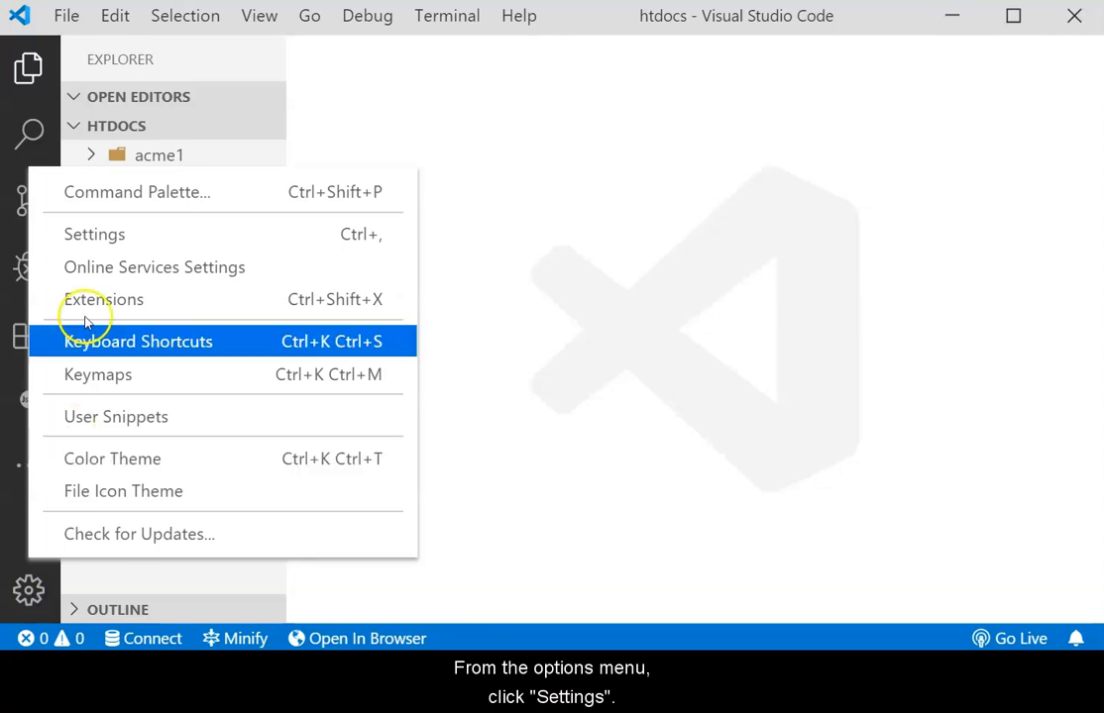
left_click(96, 234)
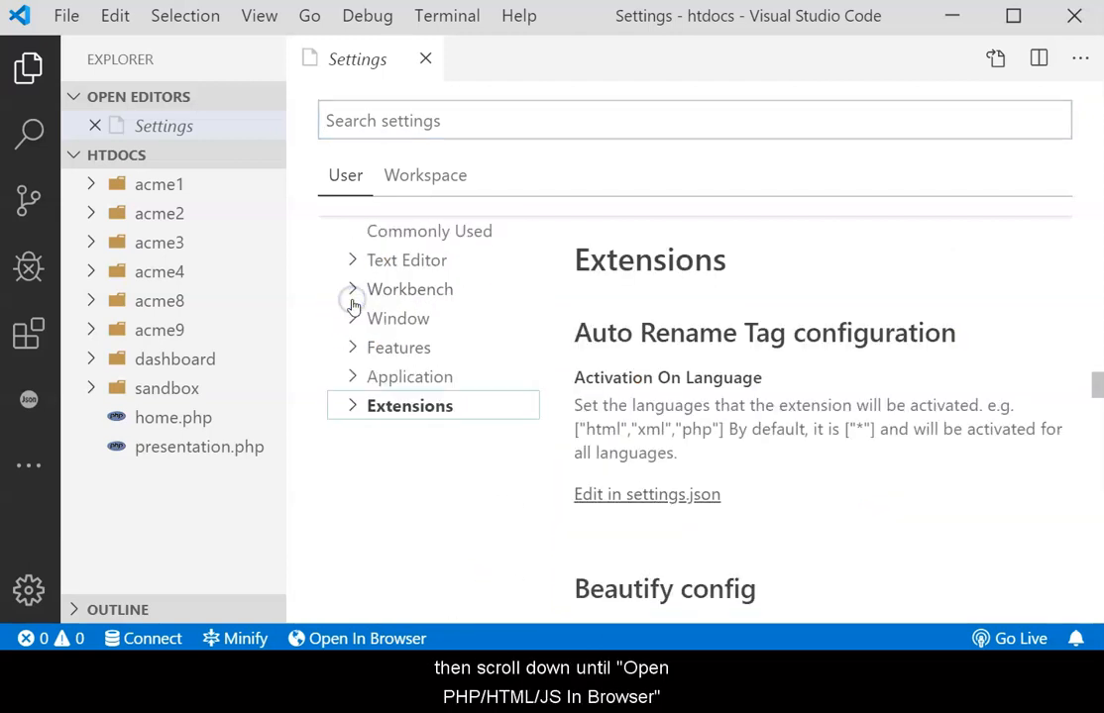
Show the Open PHP/HTML/JS in Browser options under the Extensions settings group
left_click(408, 404)
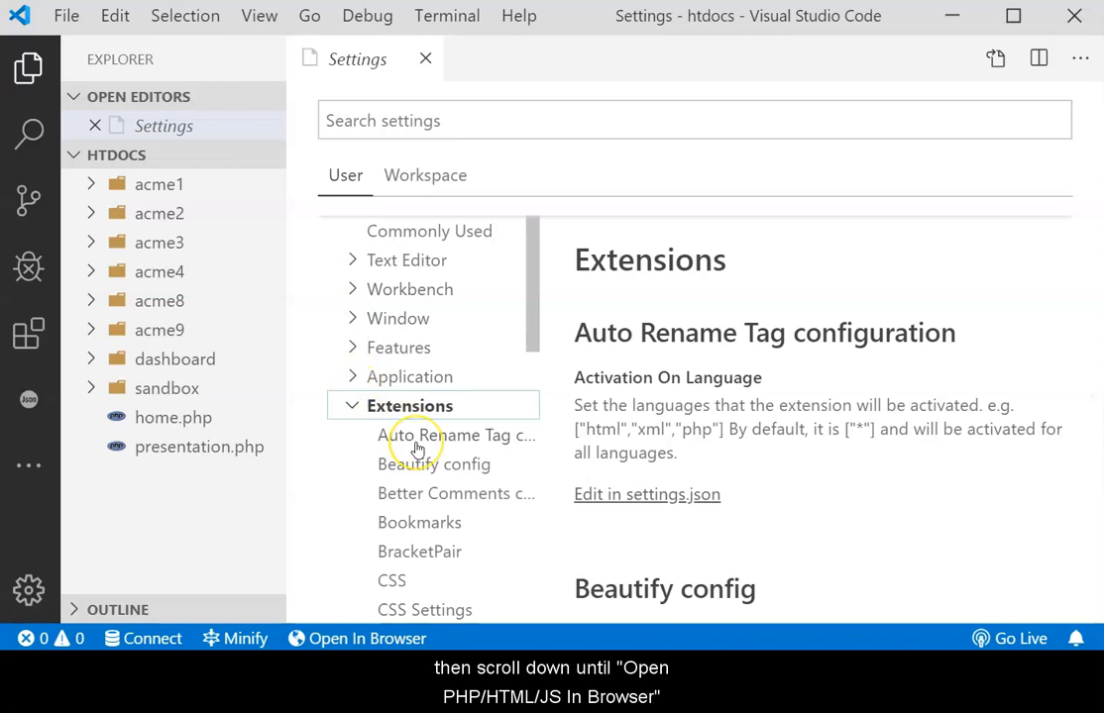
scroll("down", 3)
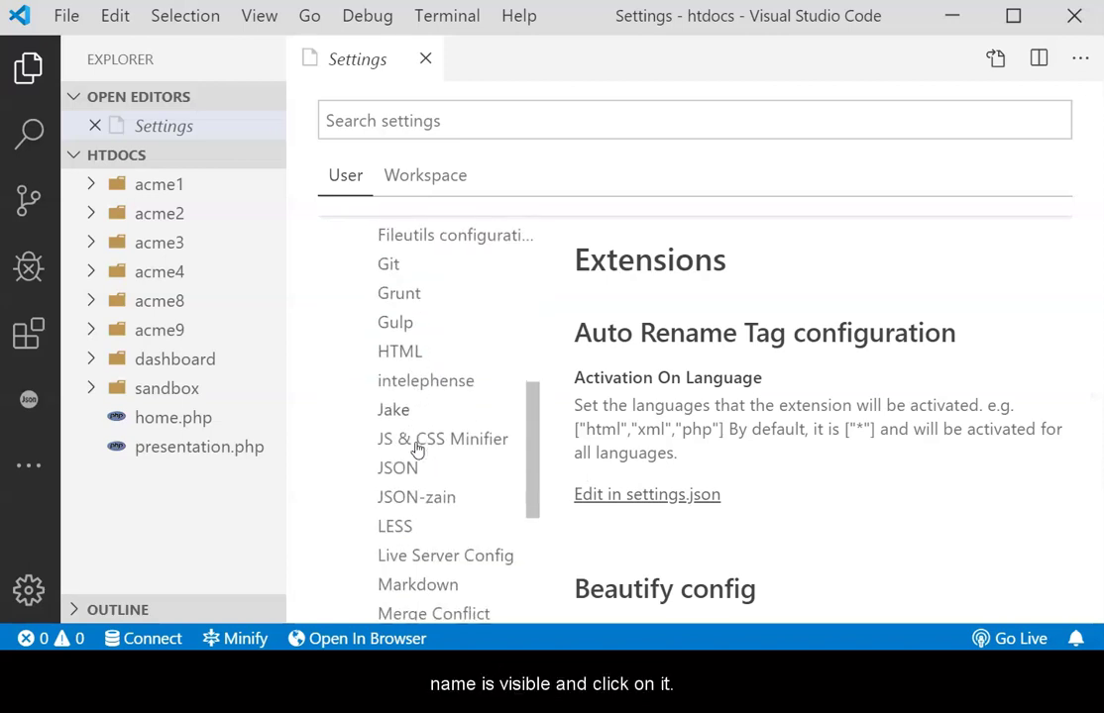
scroll("down", 3)
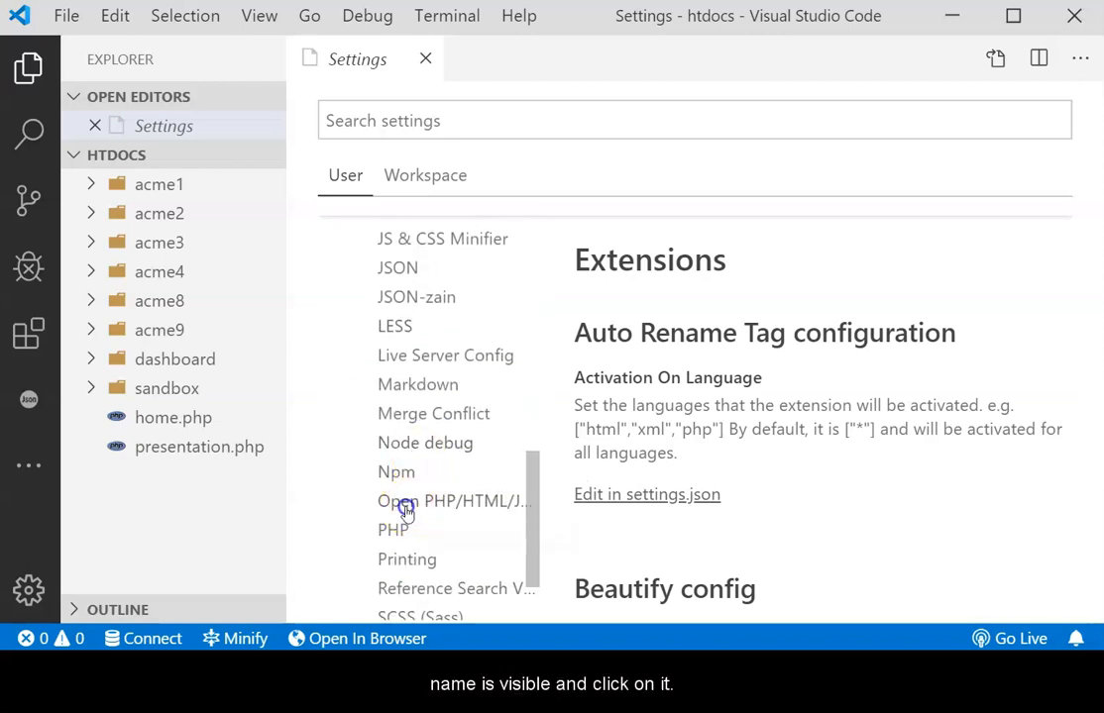
left_click(452, 499)
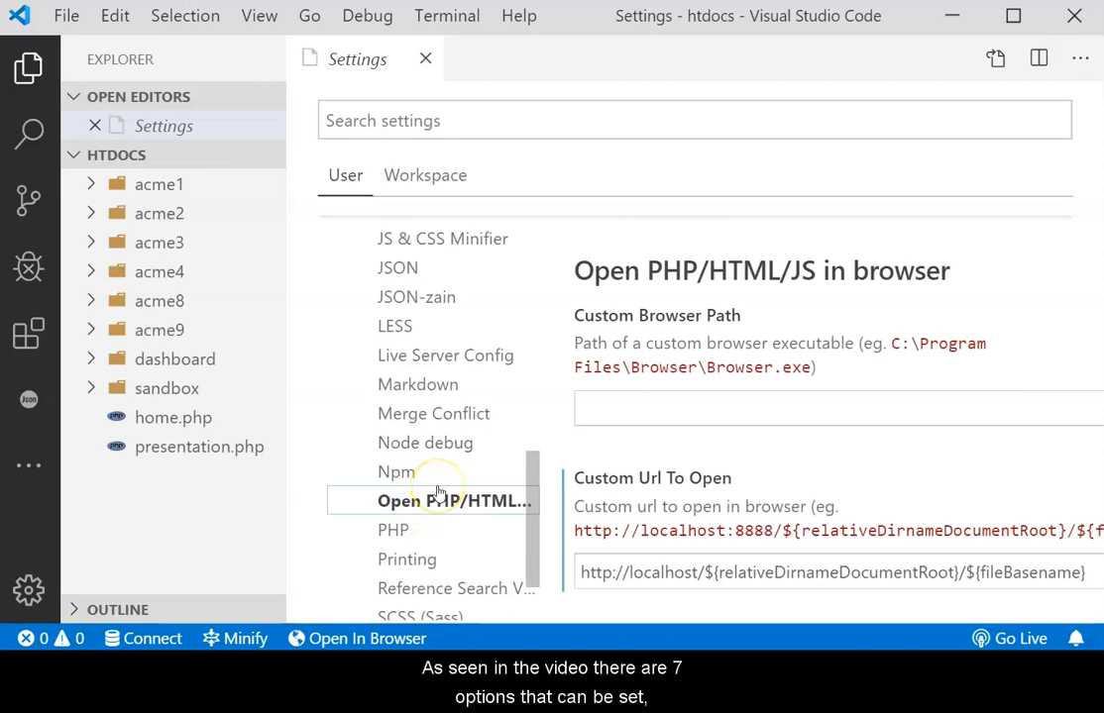
scroll("up", 3)
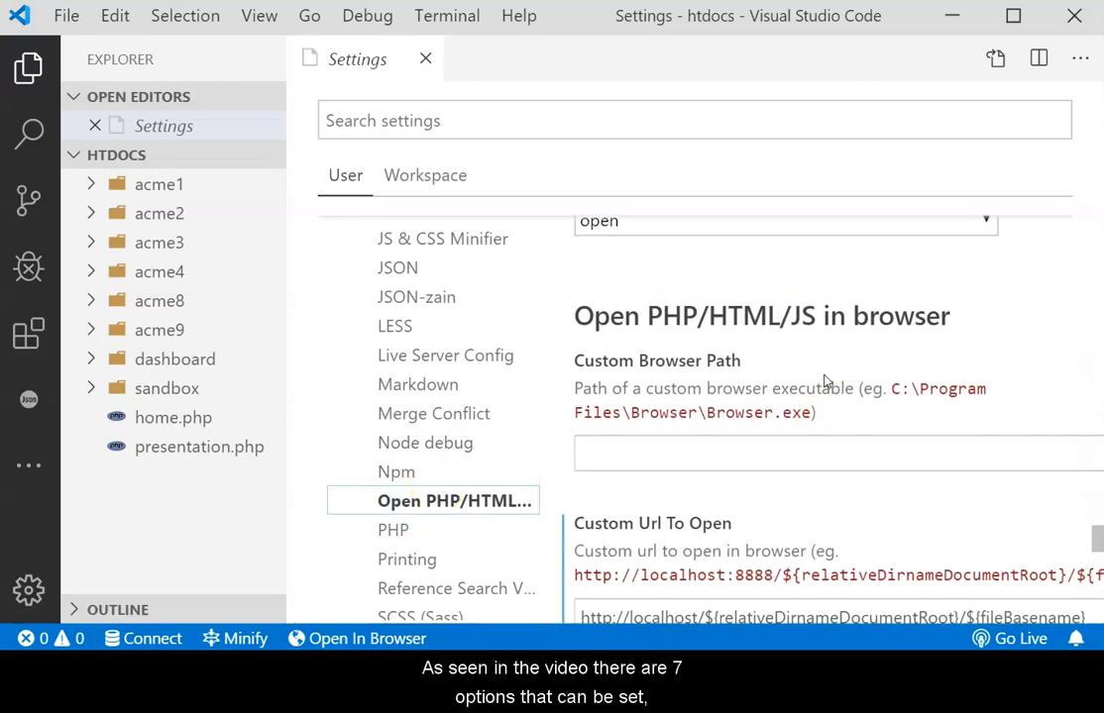
scroll("down", 3)
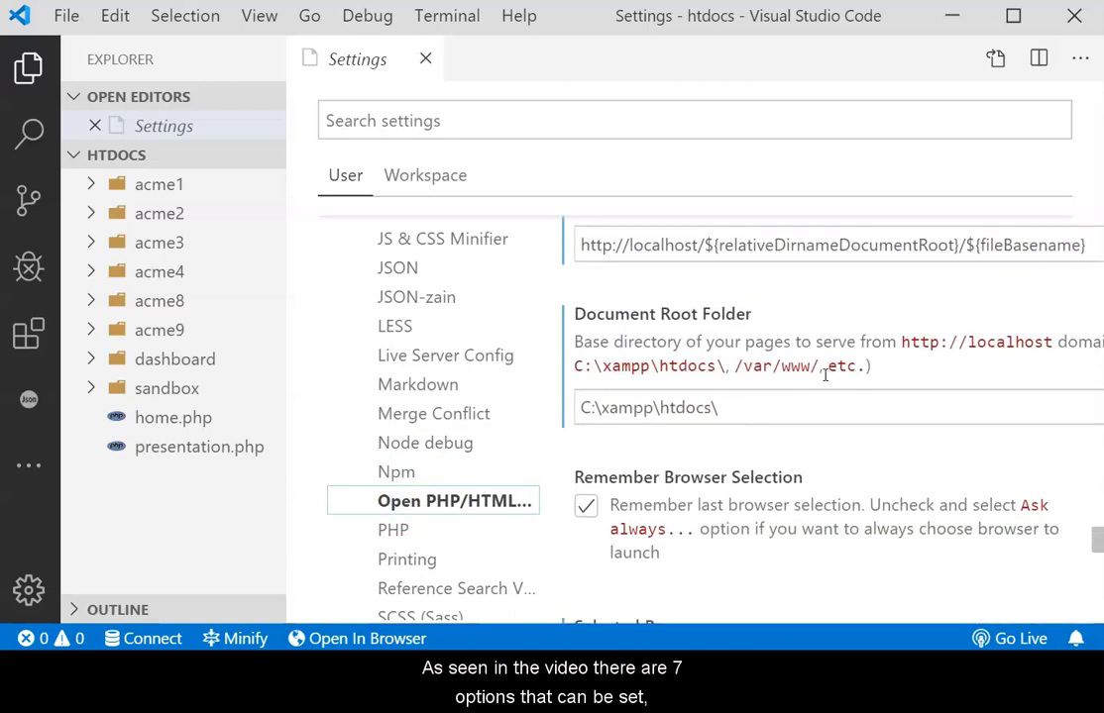
scroll("down", 3)
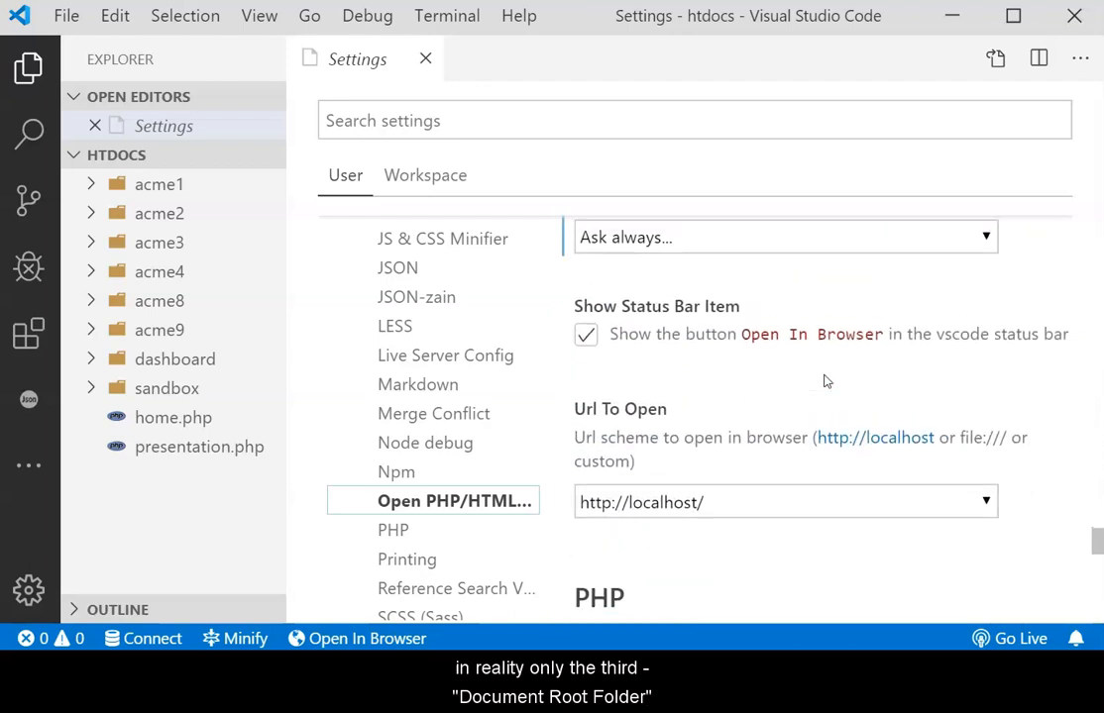
scroll("down", 3)
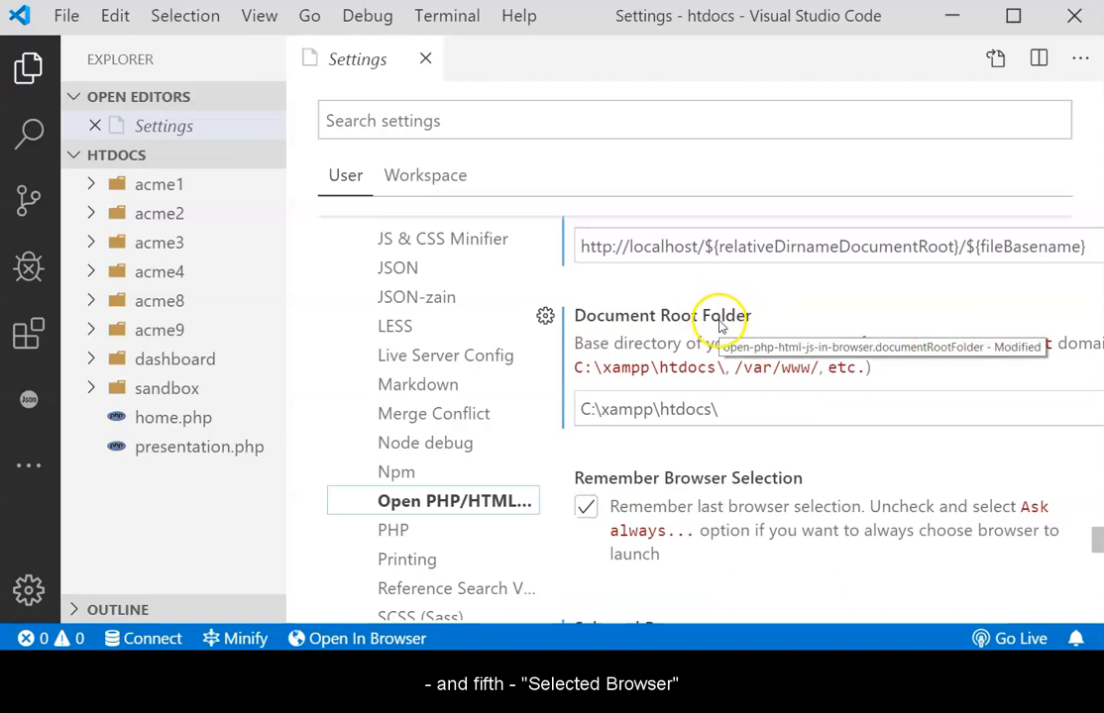
scroll("down", 3)
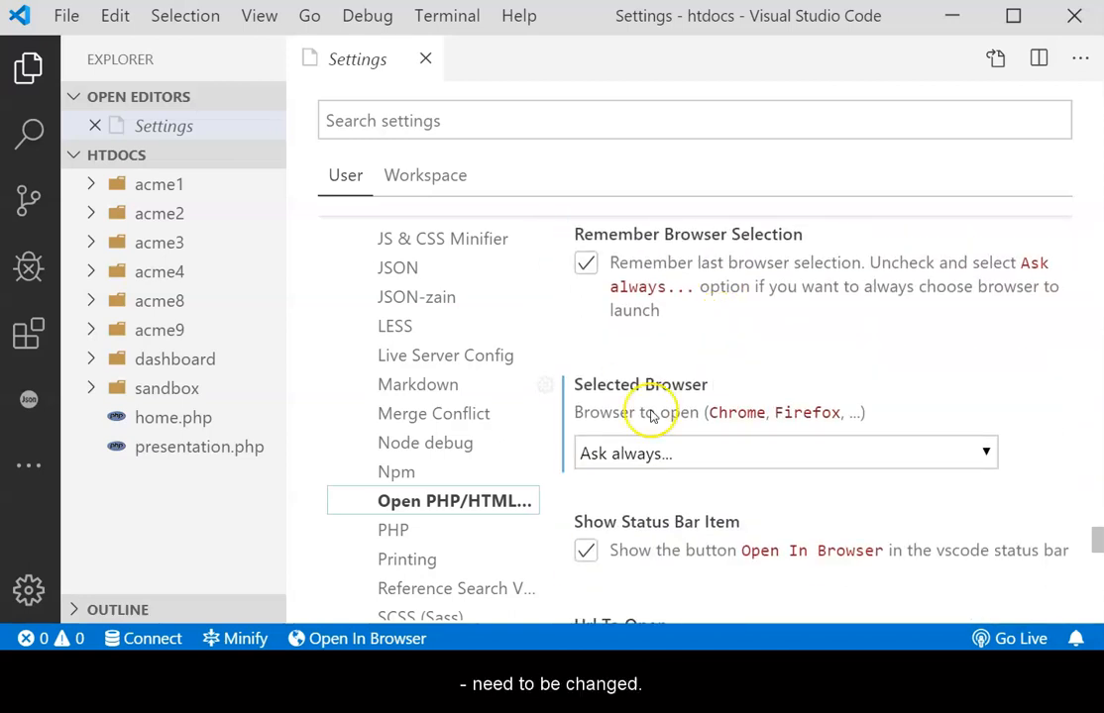
mouse_move(689, 332)
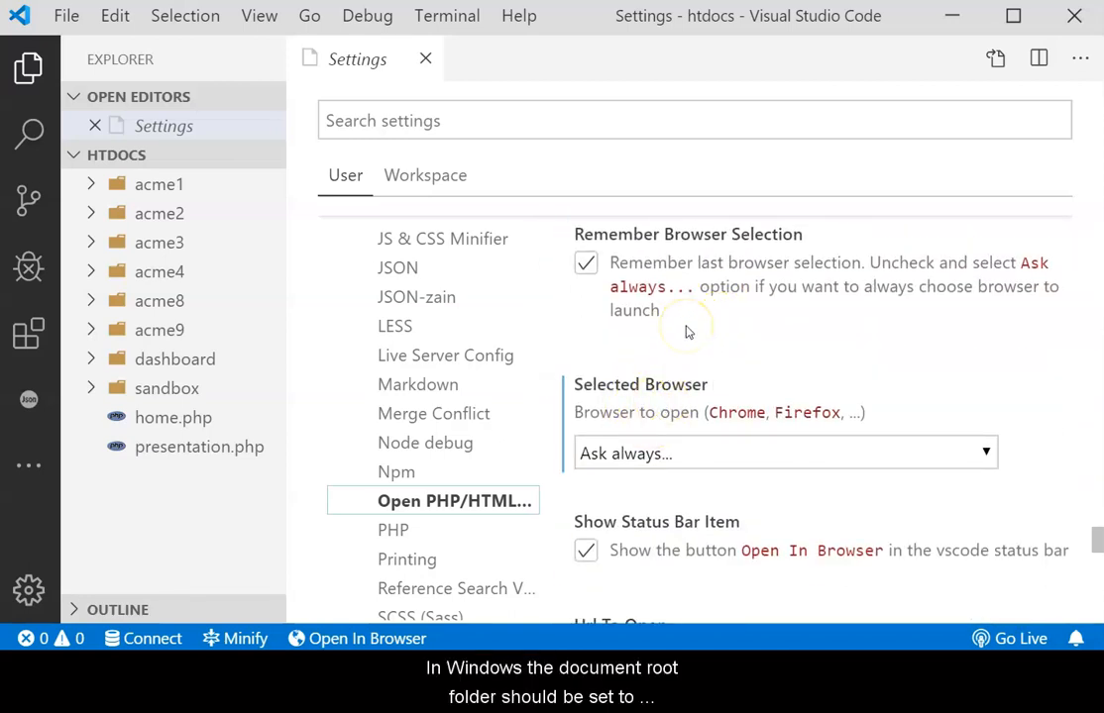
scroll("up", 3)
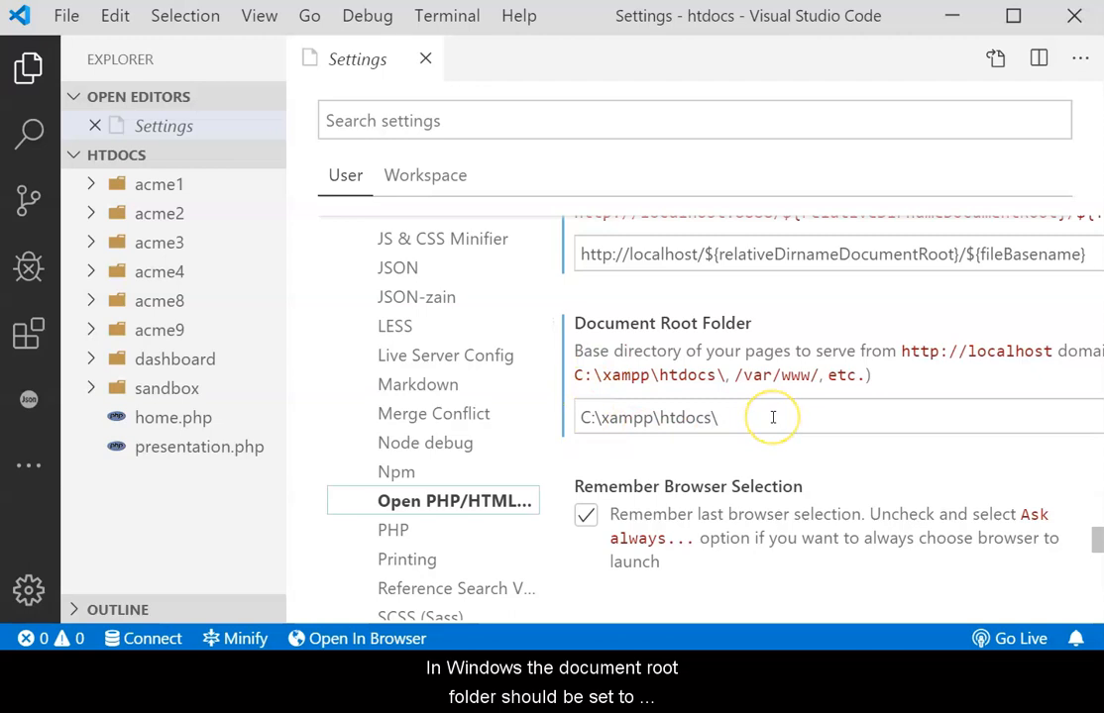
triple_click(647, 416)
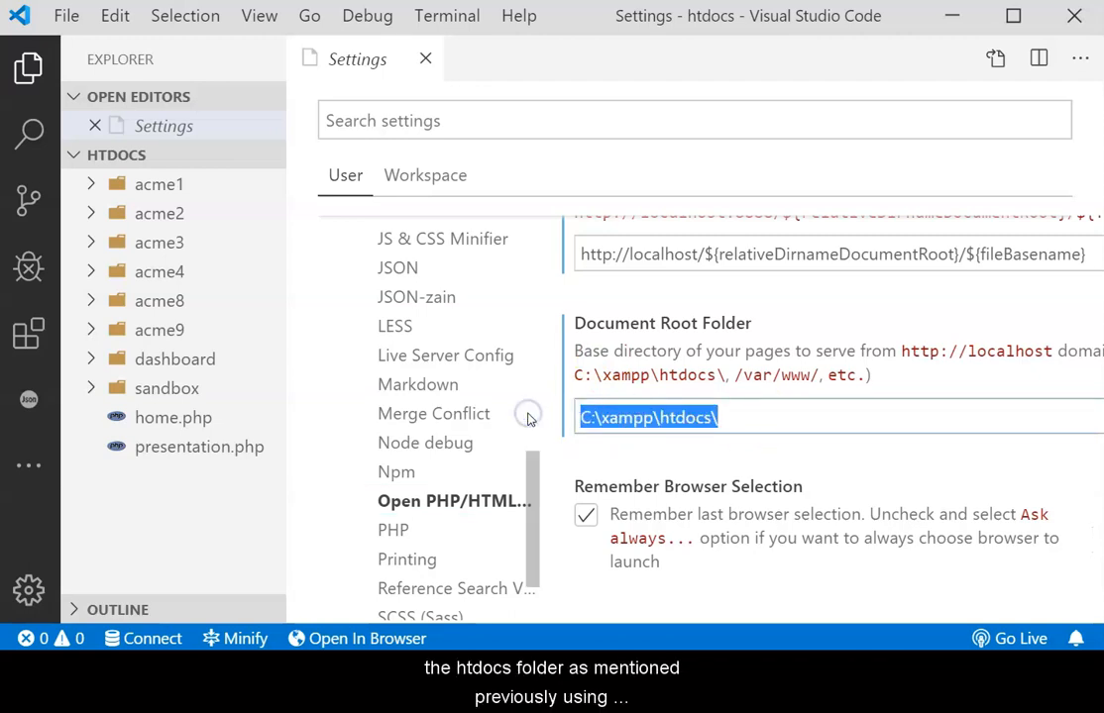
mouse_move(713, 492)
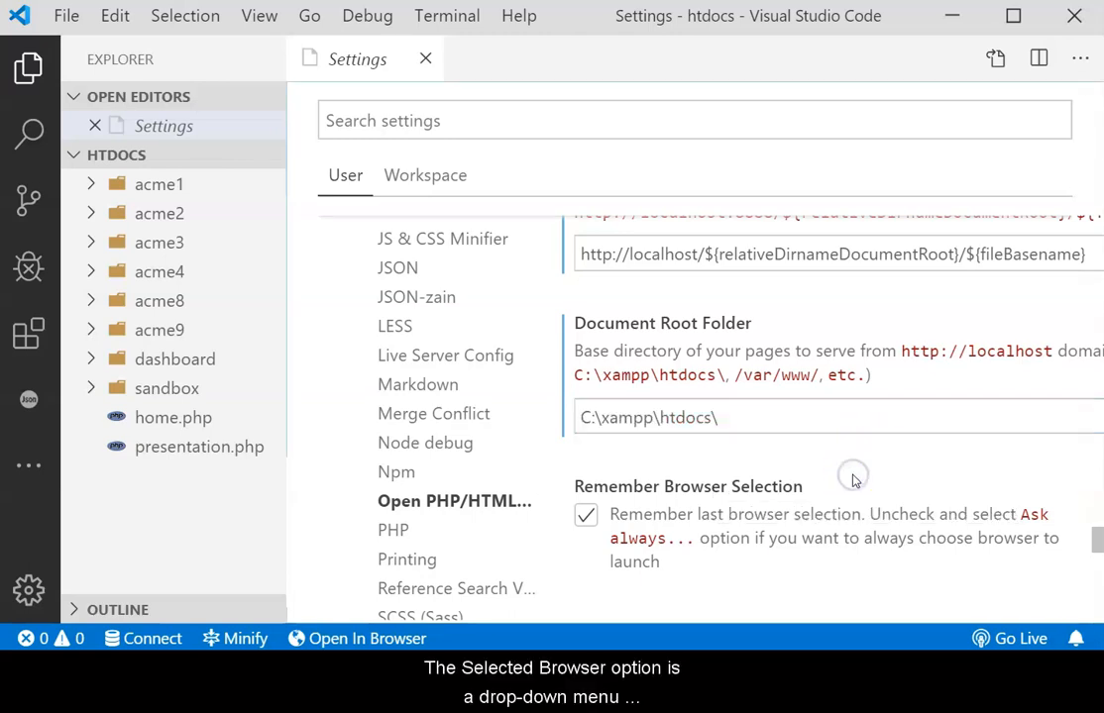
scroll("down", 3)
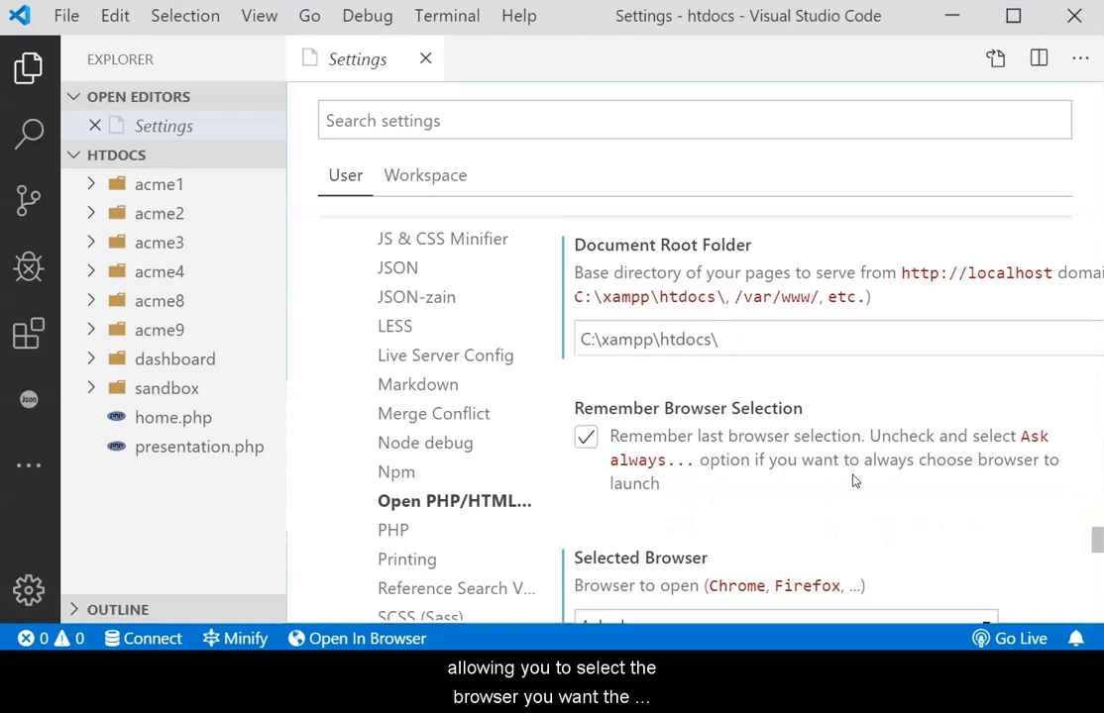
scroll("down", 3)
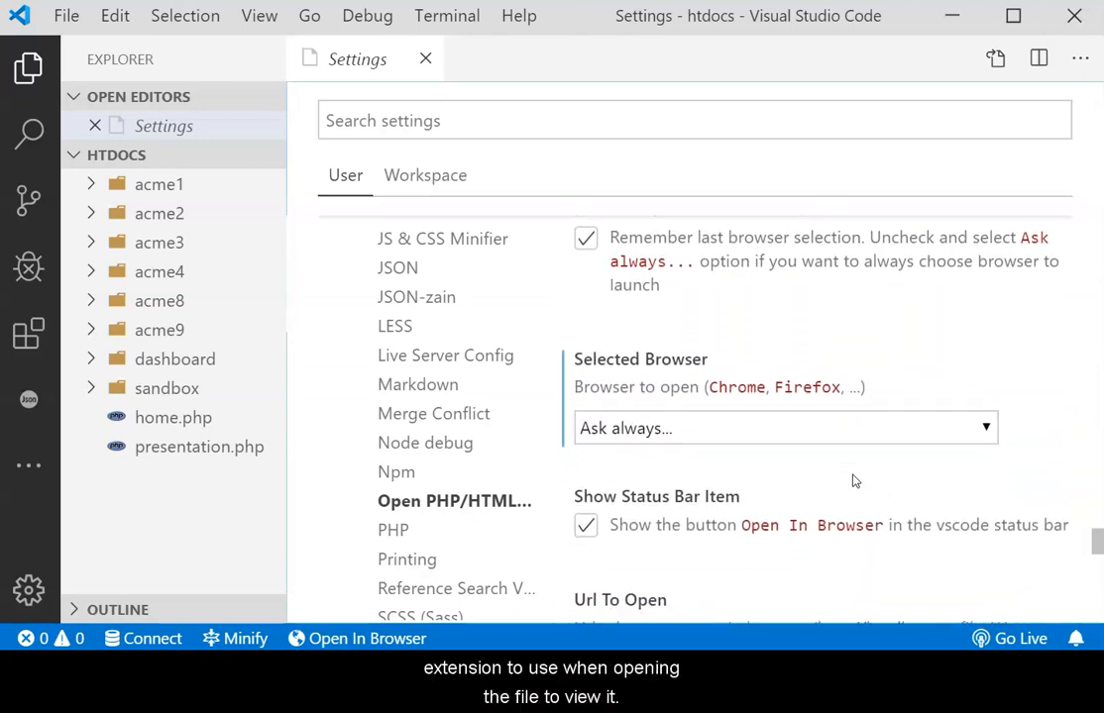
left_click(983, 428)
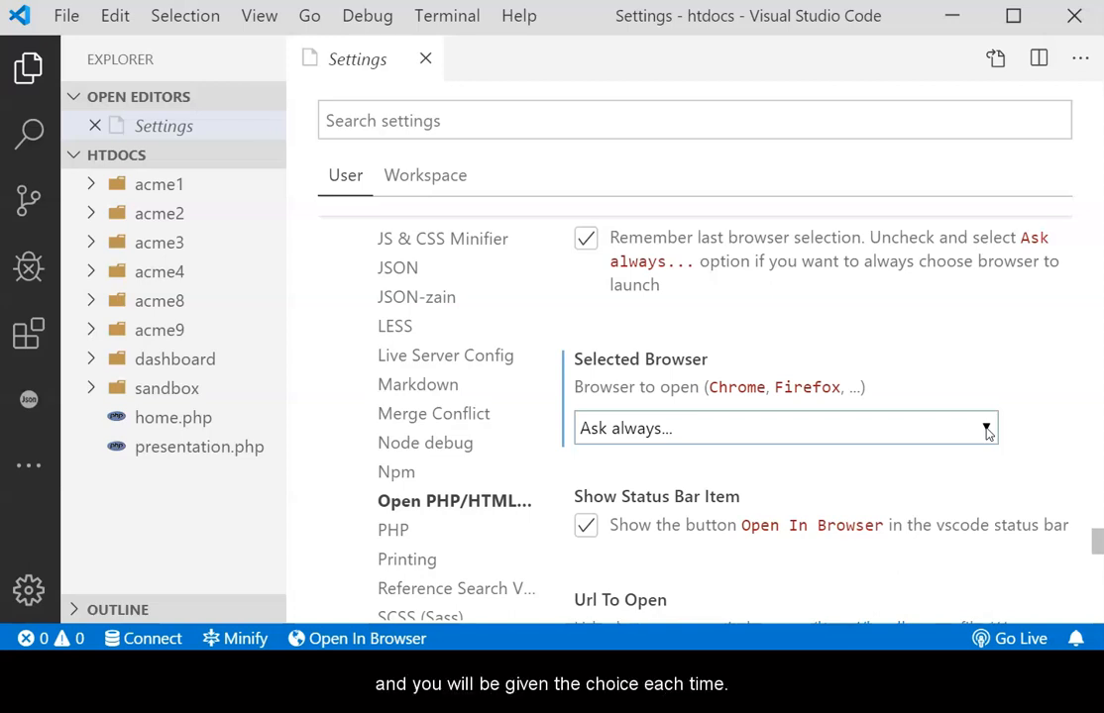
mouse_move(638, 512)
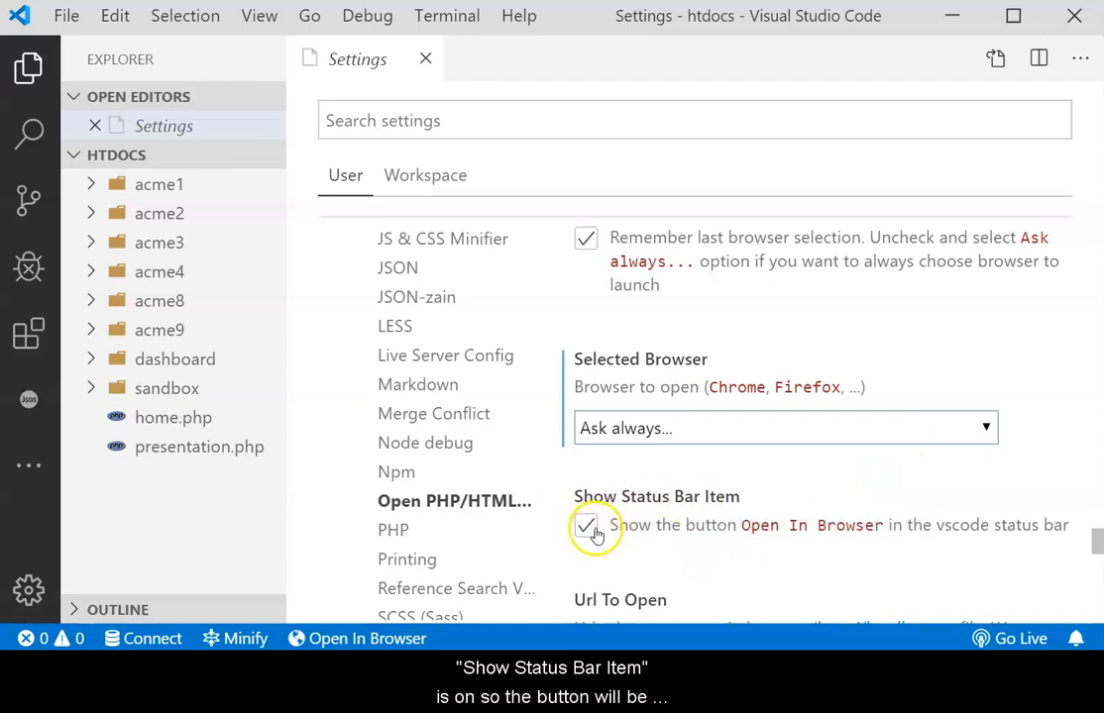
mouse_move(691, 533)
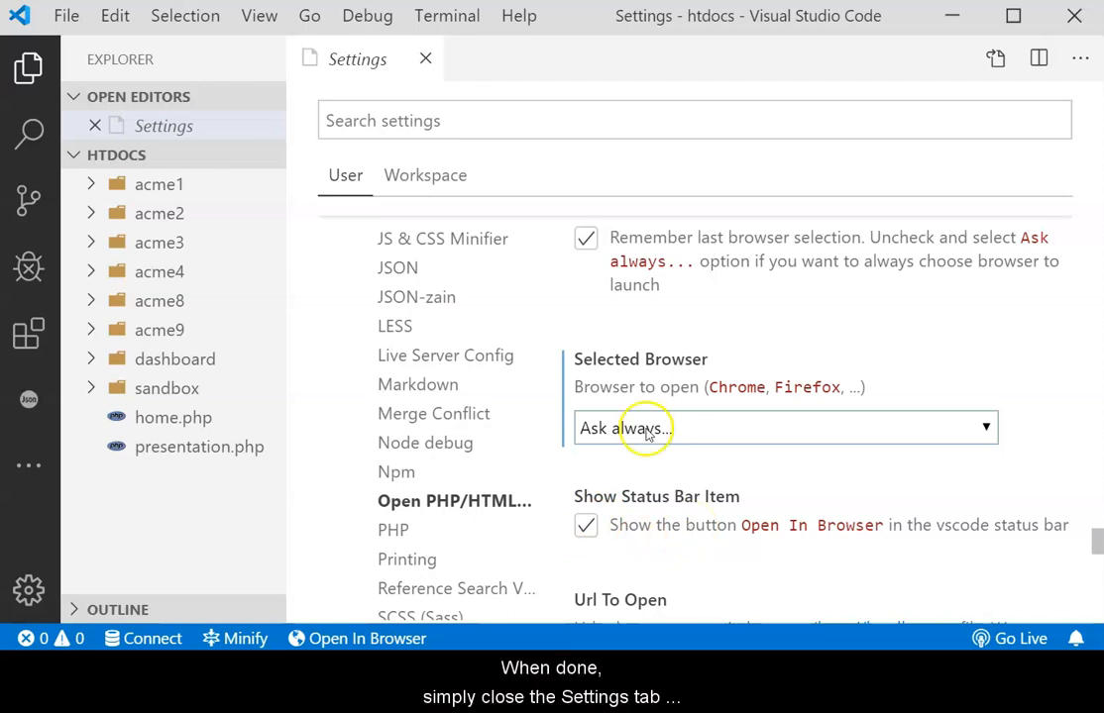
mouse_move(424, 59)
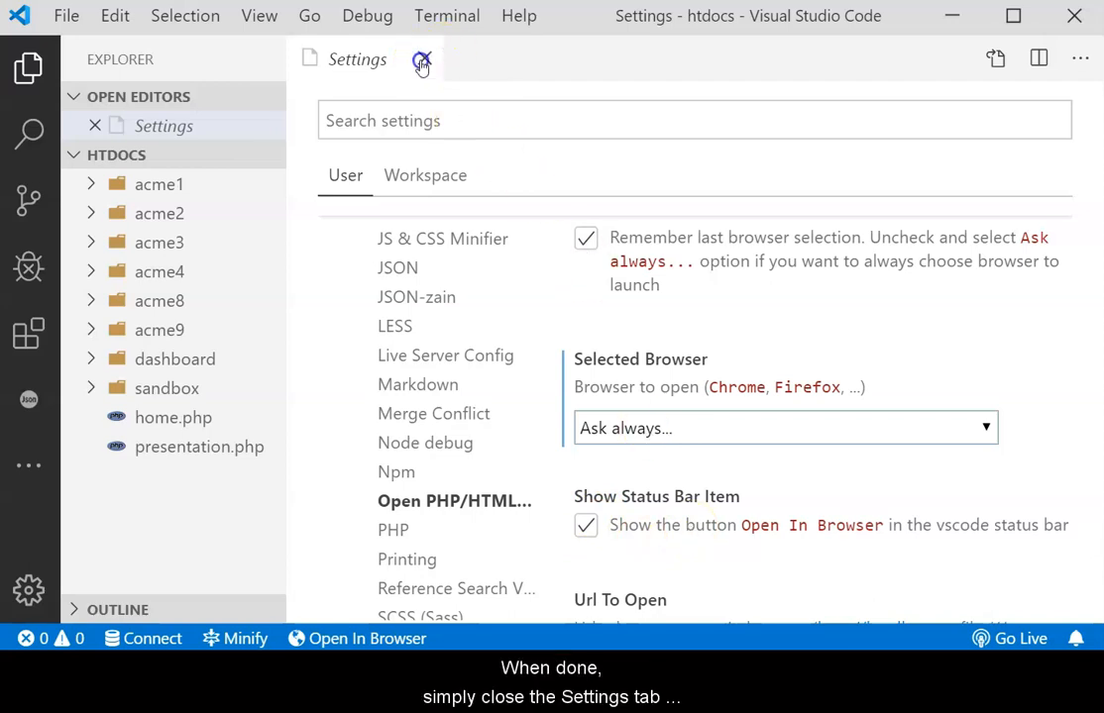
Close the Settings page so the extension options are kept
left_click(422, 60)
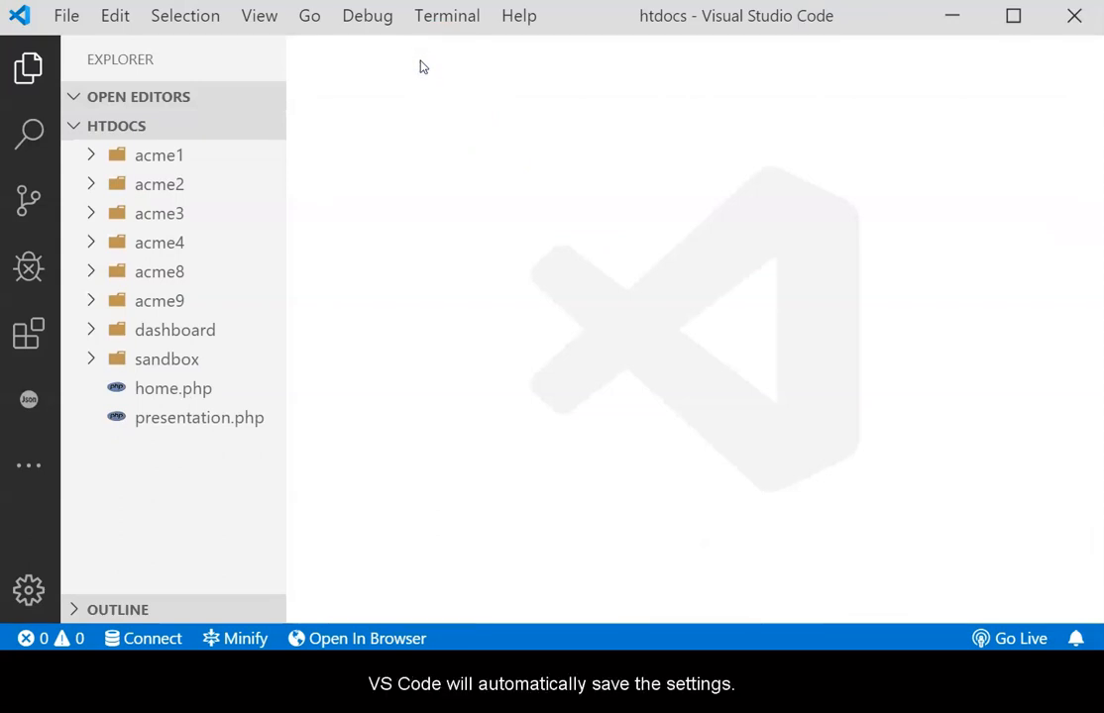
mouse_move(487, 32)
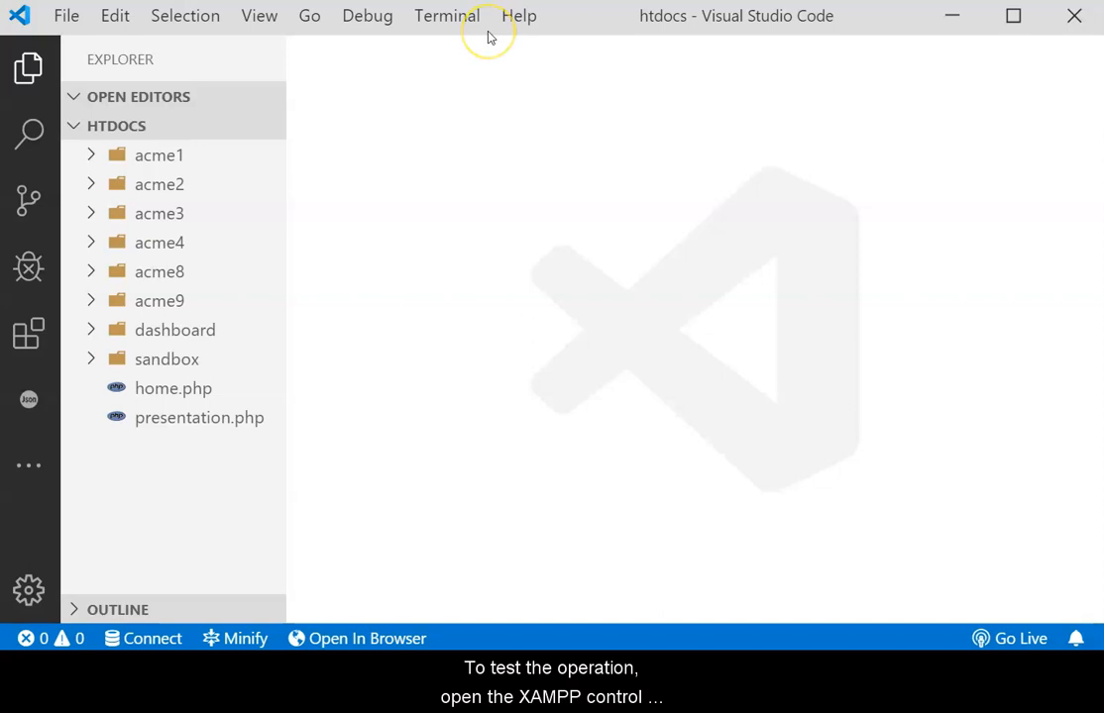
mouse_move(488, 36)
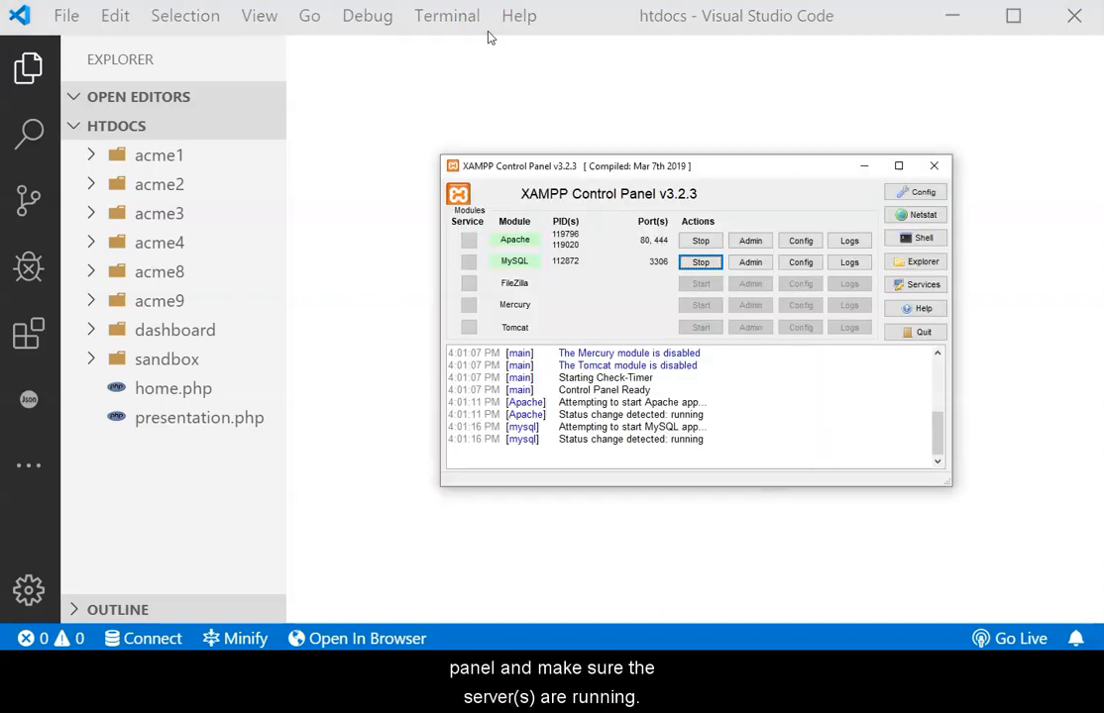
mouse_move(642, 237)
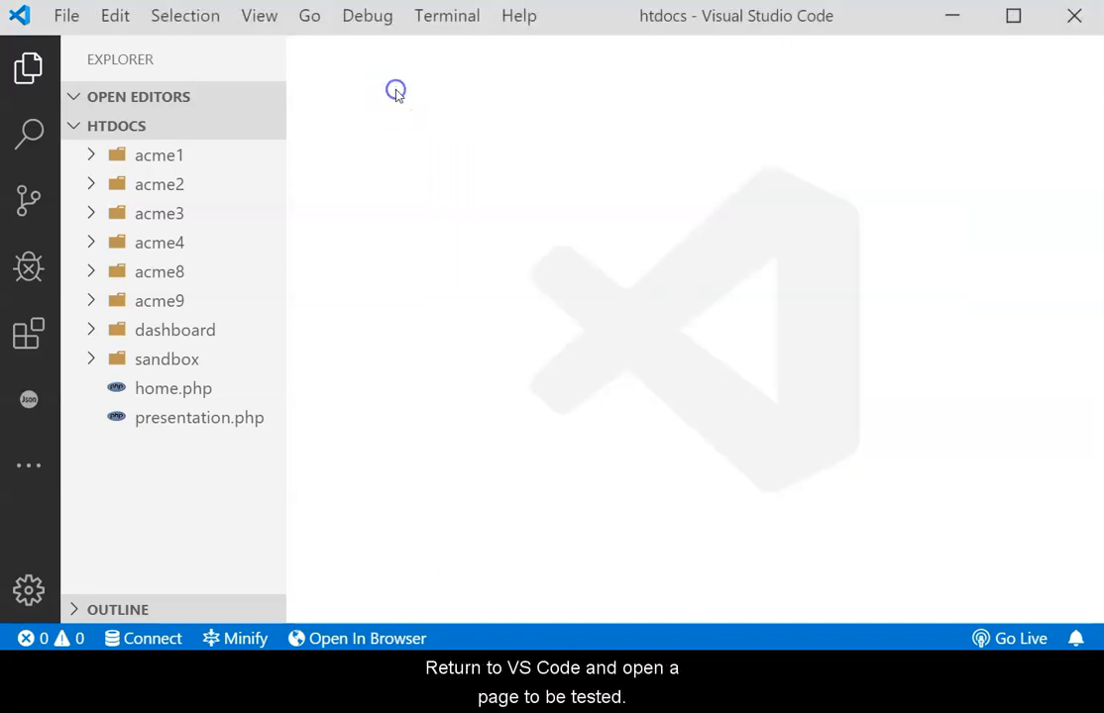
Open home.php from the Explorer in the editor
left_click(174, 387)
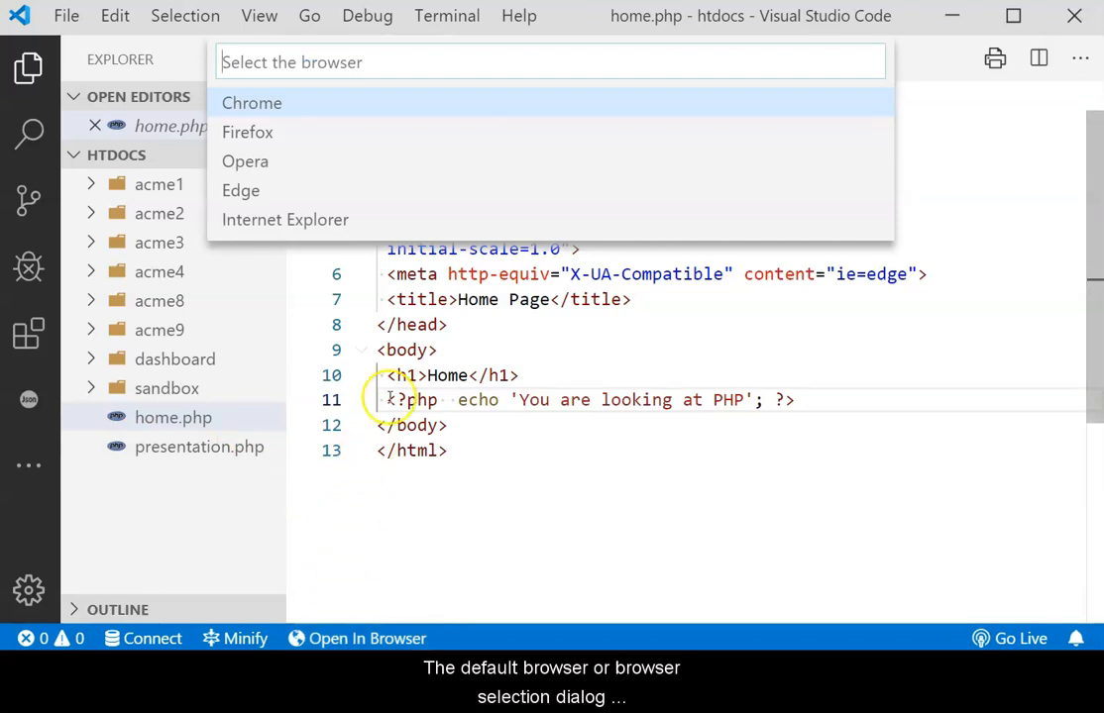
mouse_move(292, 131)
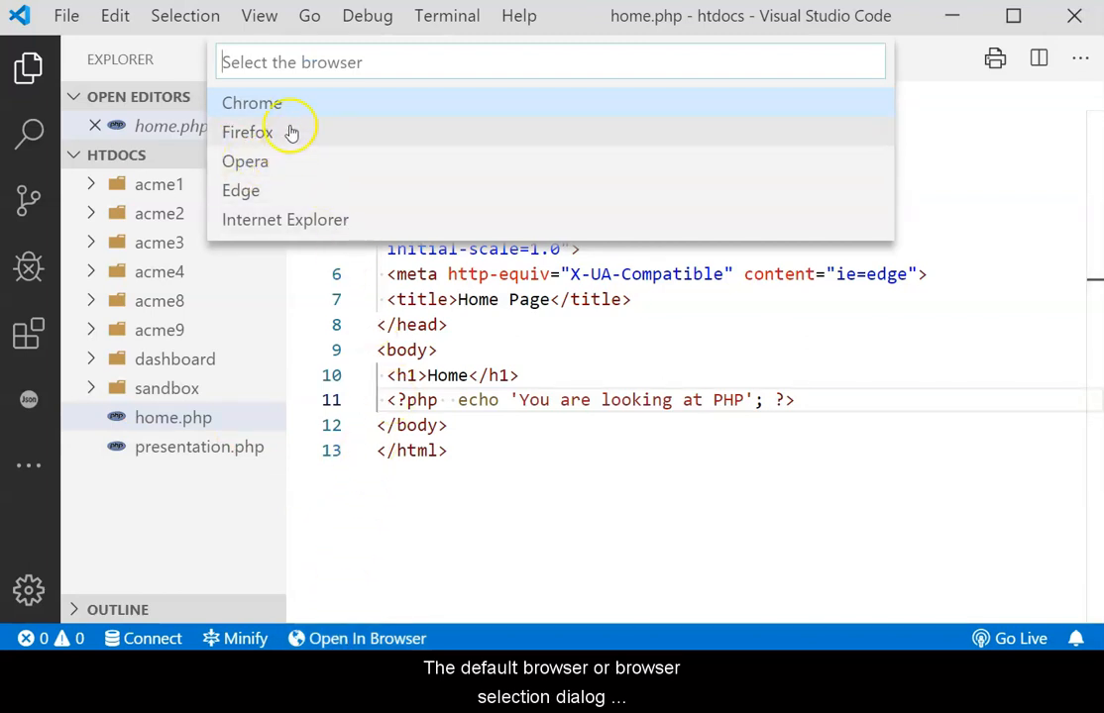